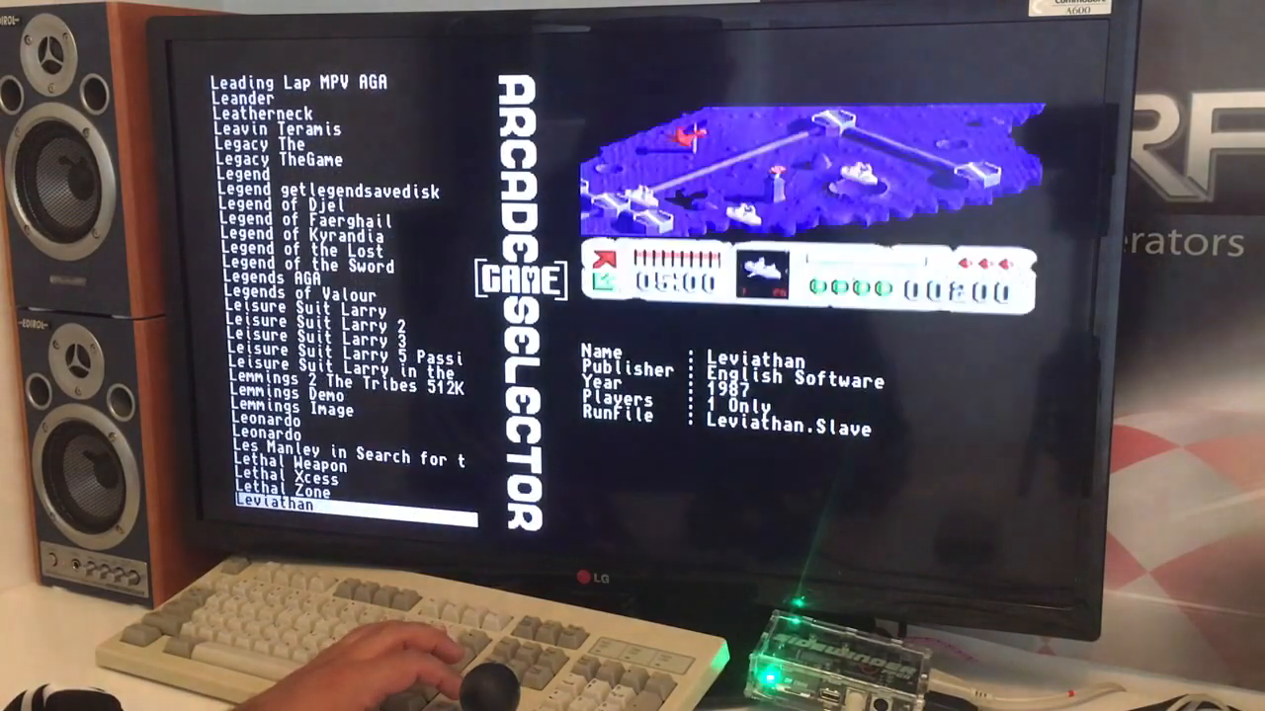
- Move the selection up from Leviathan to Lethal Weapon, showing its Ocean 1992 platformer details
{"action": "key", "text": "up"}
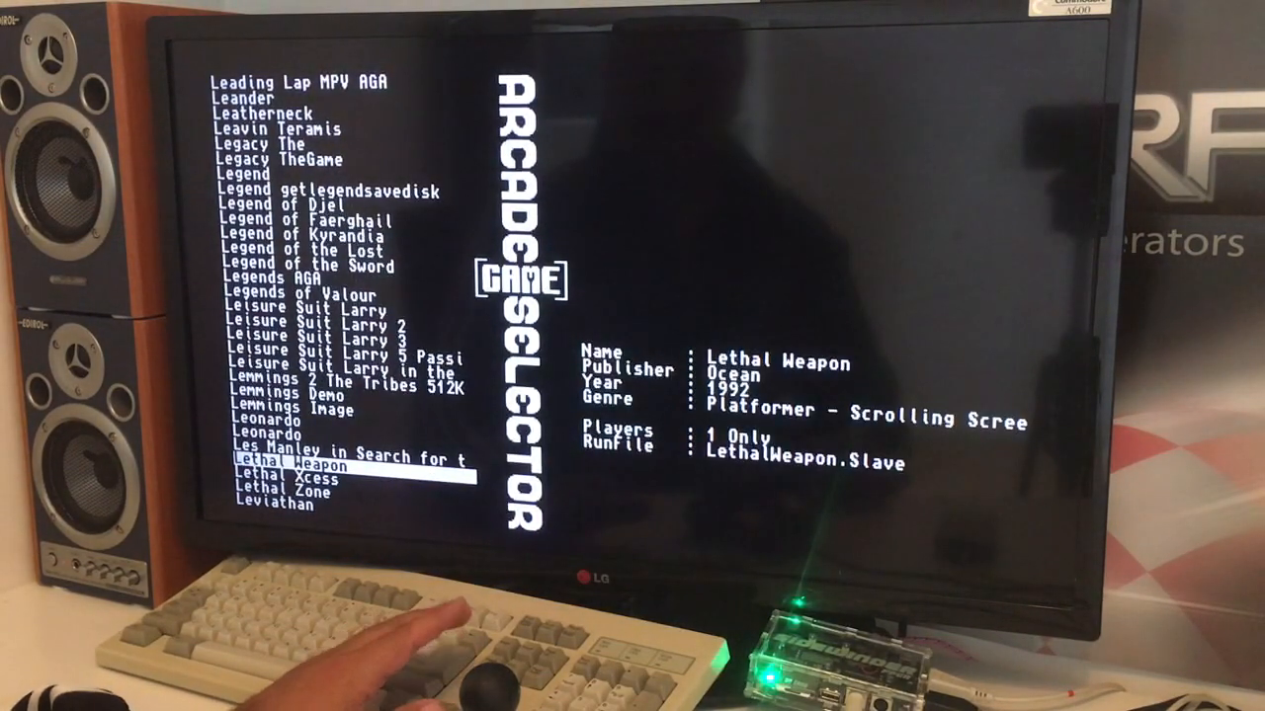